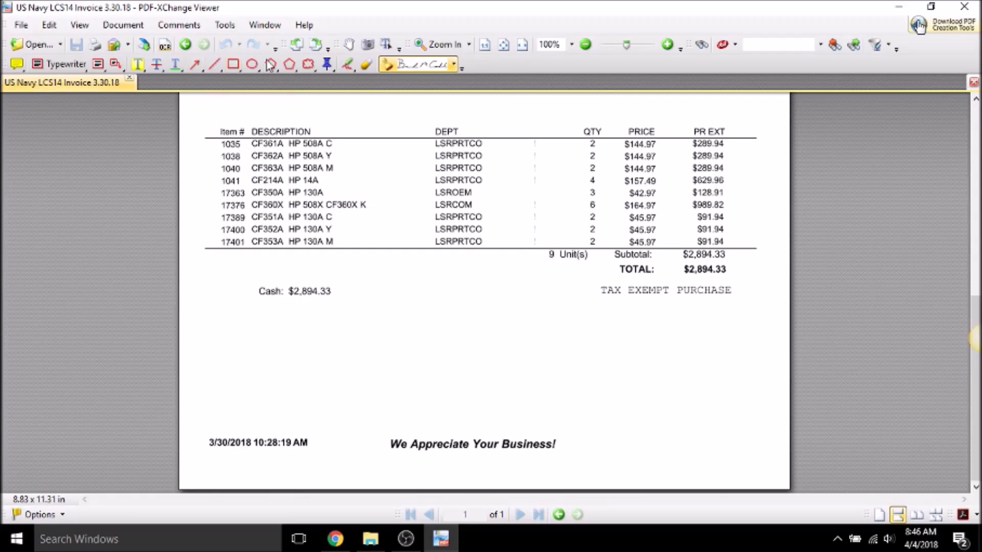
Choose the DRAFT stamp from the Standard section as the active stamp.
{"action": "left_click", "coordinate": [459, 64]}
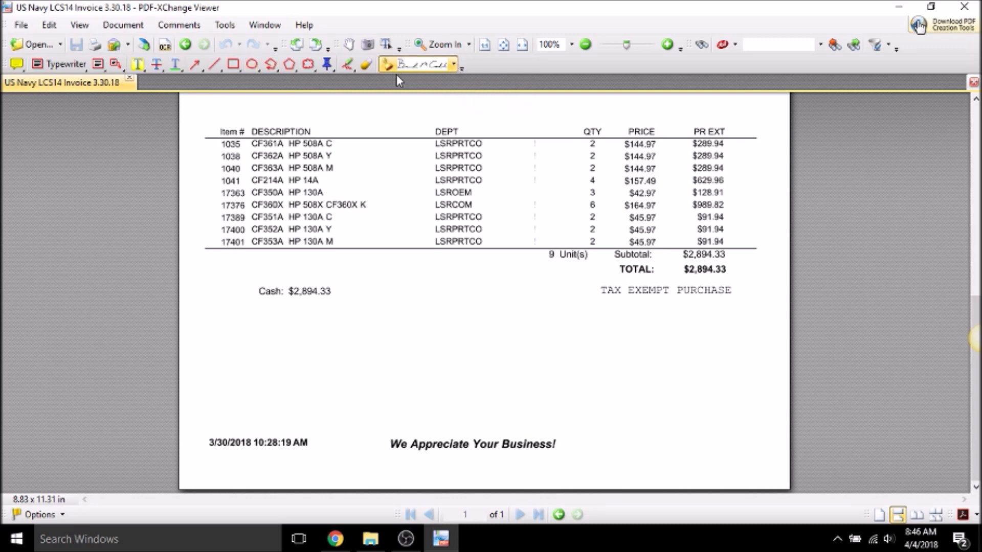
{"action": "left_click", "coordinate": [453, 64]}
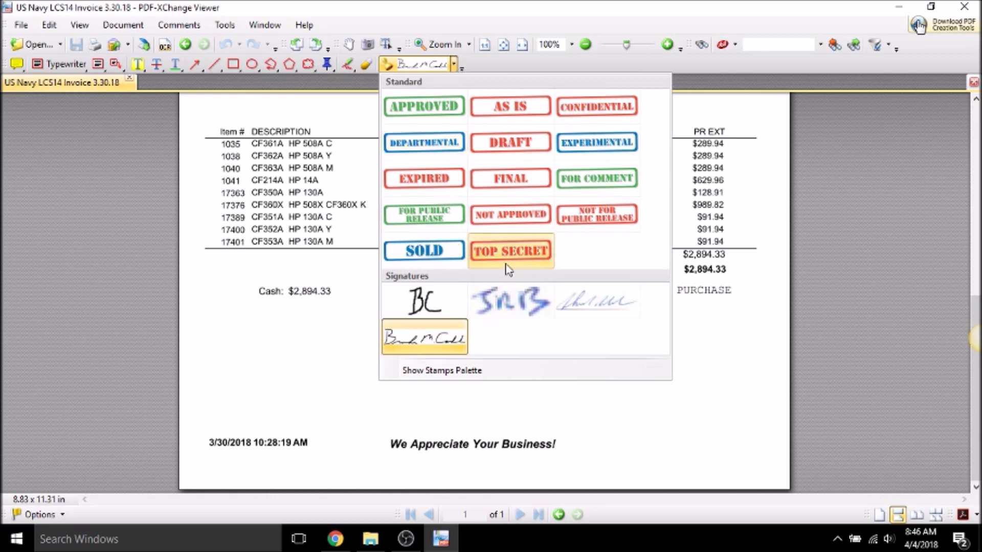
{"action": "mouse_move", "coordinate": [509, 142]}
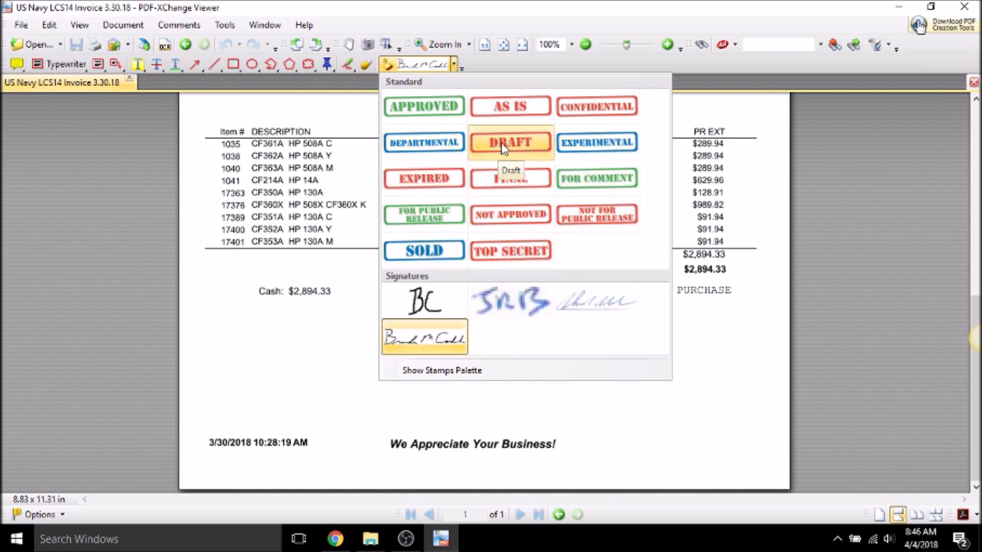
{"action": "left_click", "coordinate": [509, 142]}
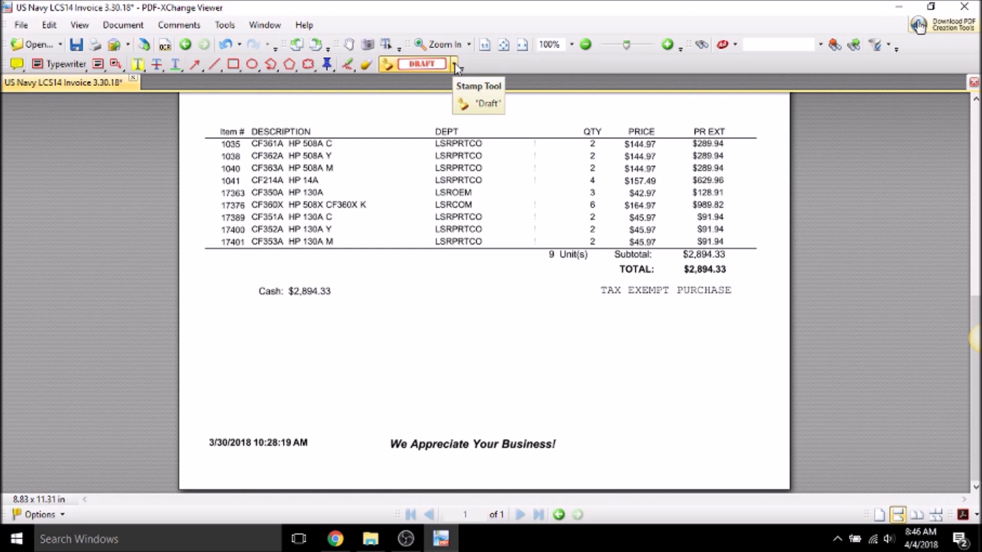
{"action": "left_click", "coordinate": [453, 63]}
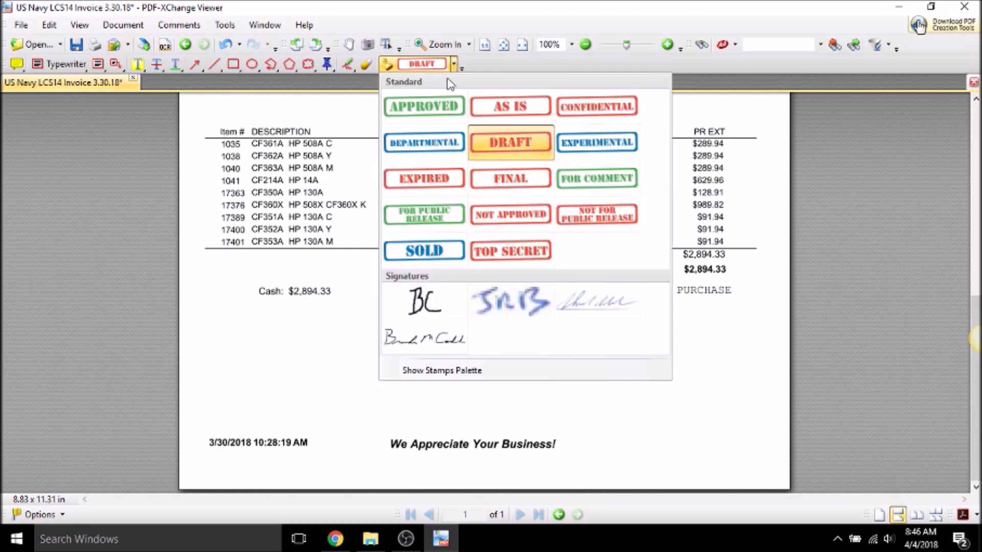
{"action": "mouse_move", "coordinate": [428, 84]}
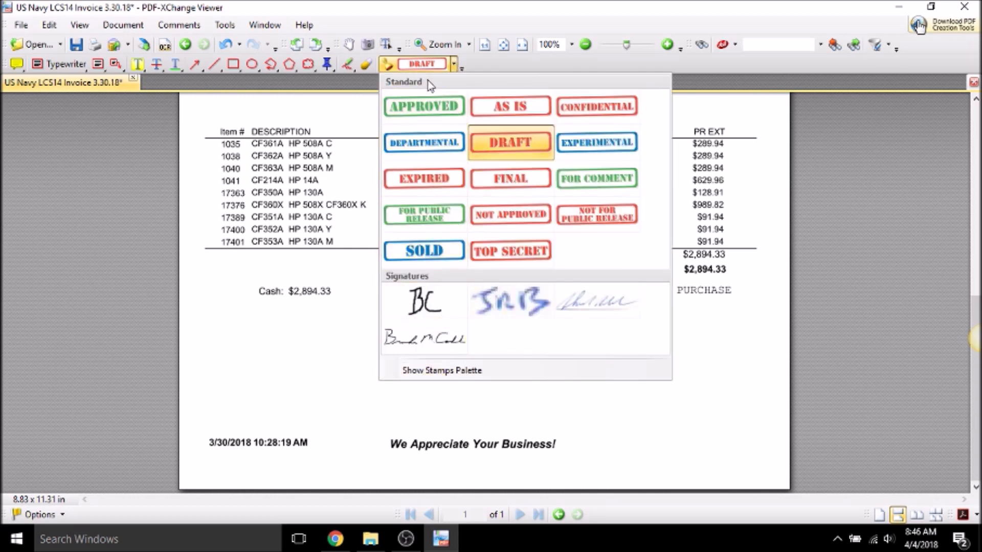
{"action": "left_click", "coordinate": [453, 64]}
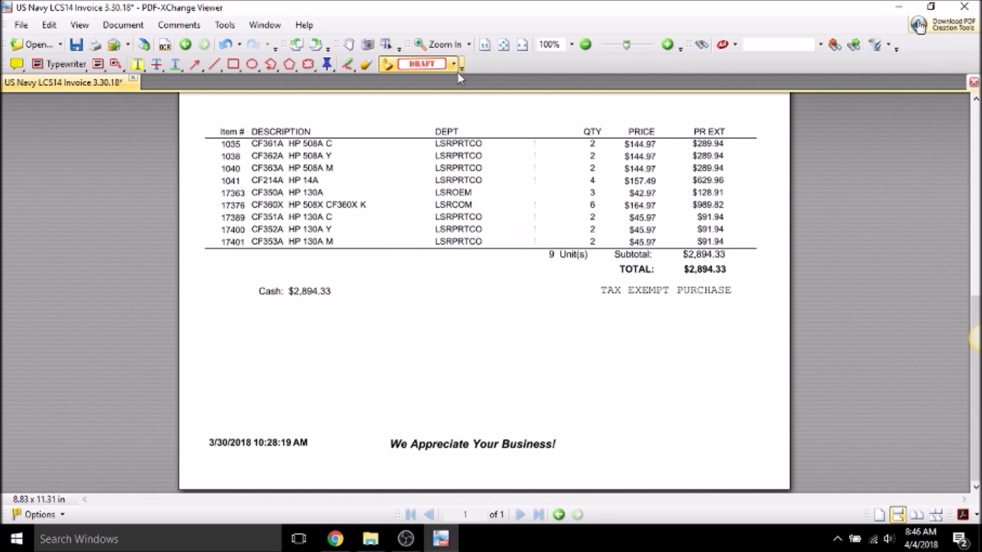
Show the Stamps Palette on the Signatures collection and start a new stamp From Image.
{"action": "left_click", "coordinate": [453, 64]}
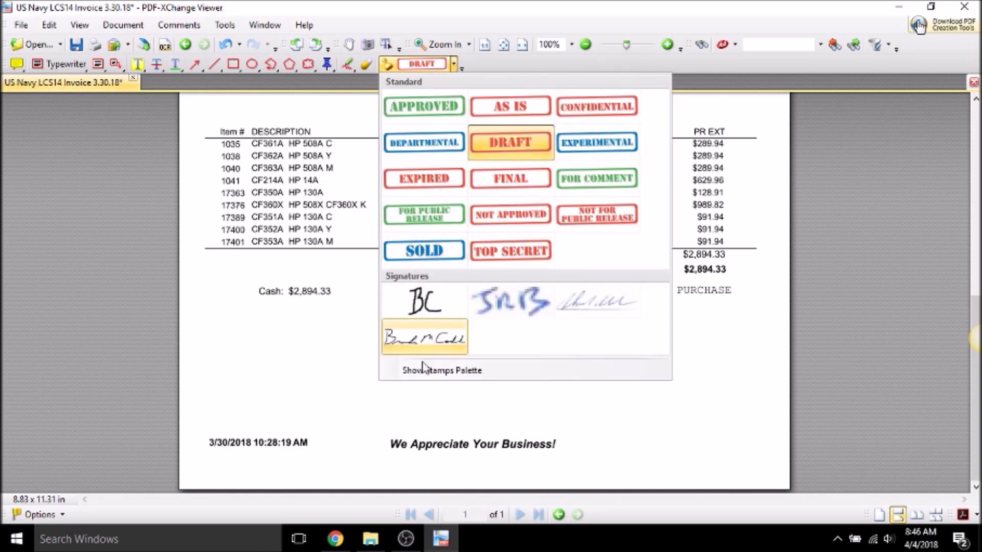
{"action": "left_click", "coordinate": [442, 370]}
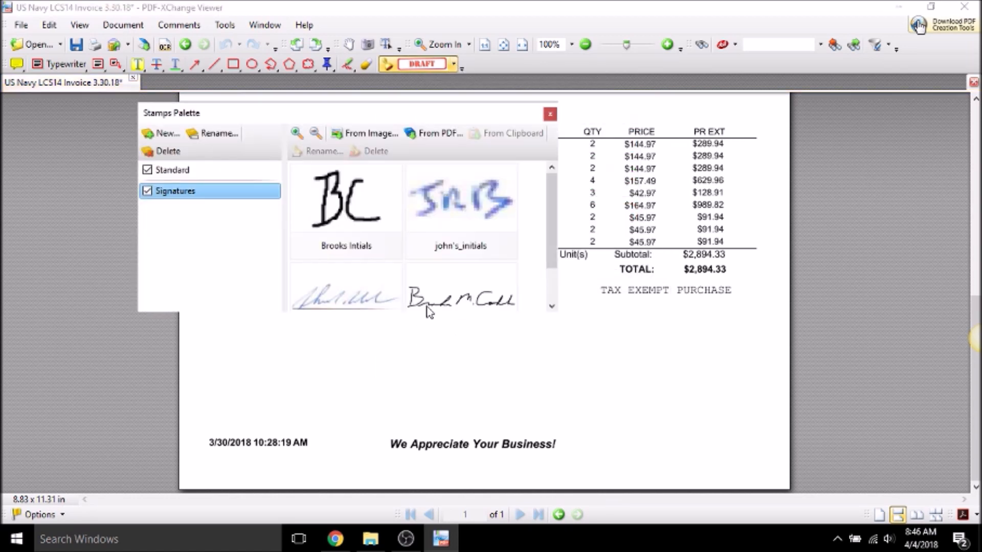
{"action": "scroll", "scroll_direction": "down", "scroll_amount": 3}
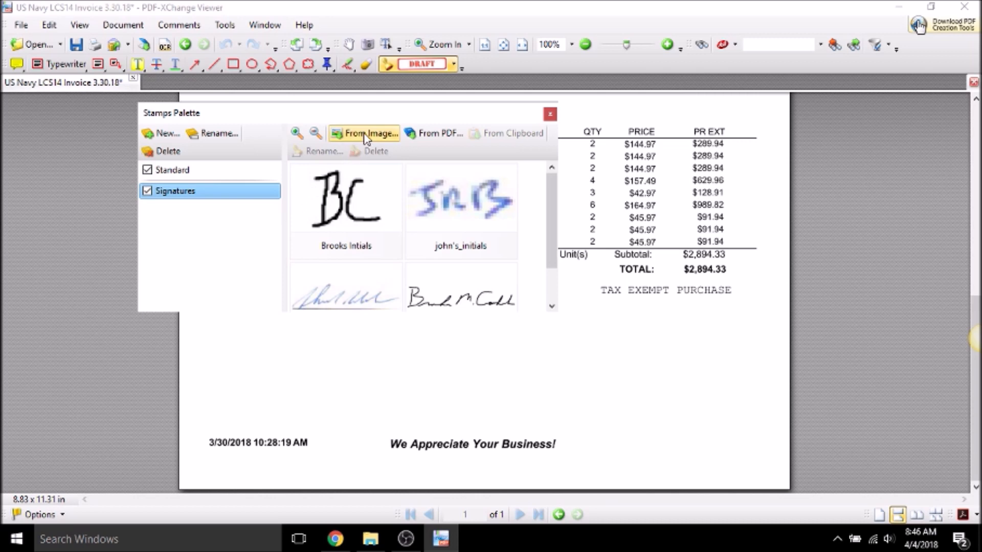
{"action": "left_click", "coordinate": [369, 133]}
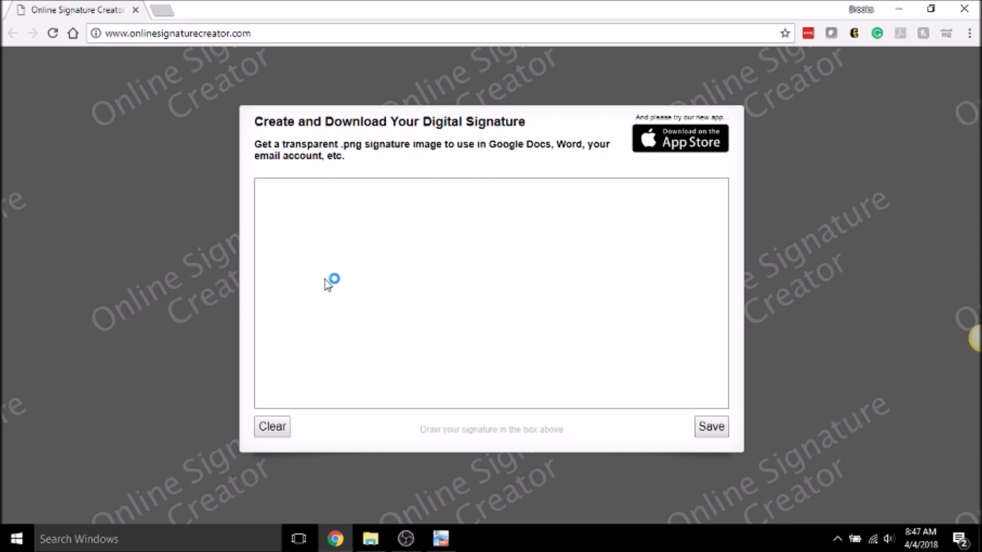
{"action": "mouse_move", "coordinate": [331, 246]}
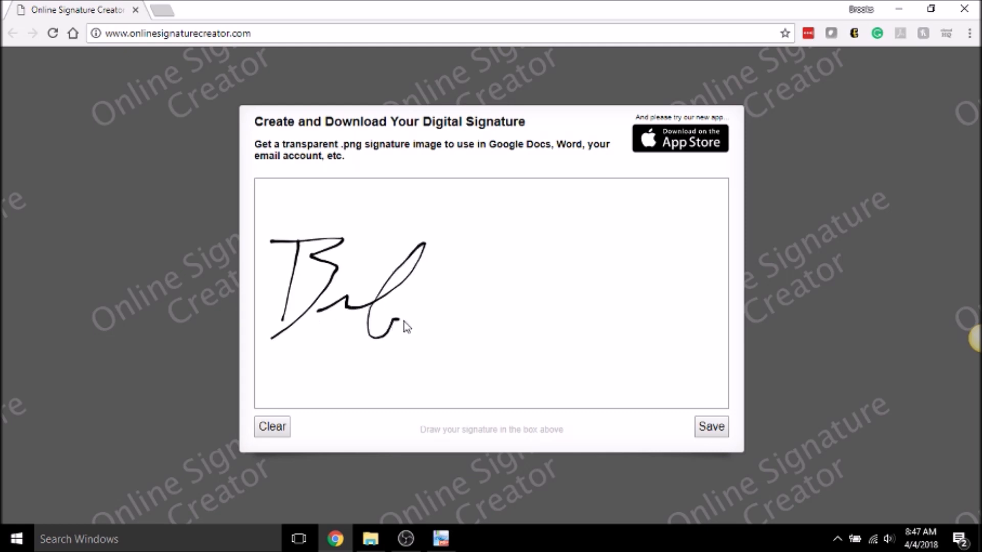
Draw a hand signature on the canvas and save it as the PNG 'Brooks sig'.
{"action": "left_click_drag", "start_coordinate": [438, 313], "coordinate": [501, 289]}
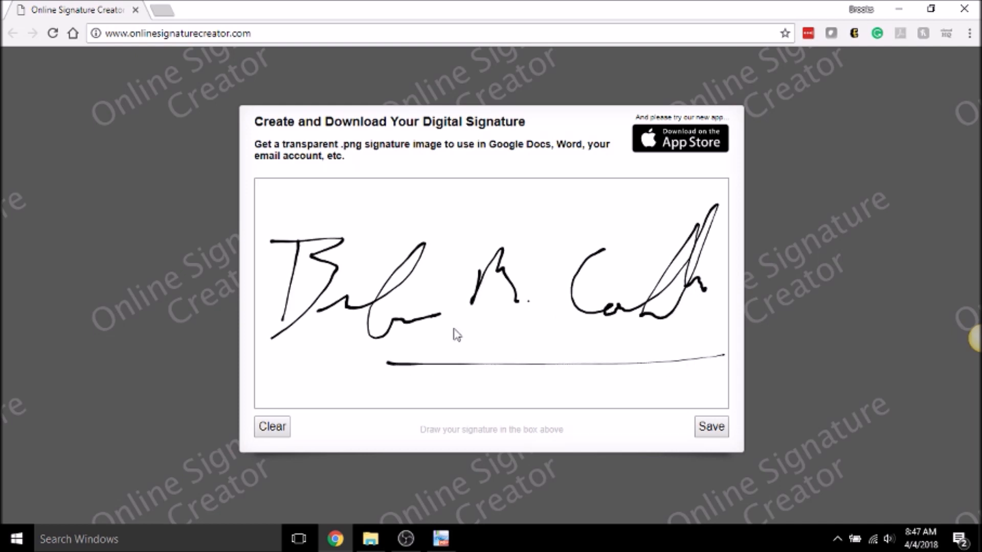
{"action": "left_click", "coordinate": [711, 427]}
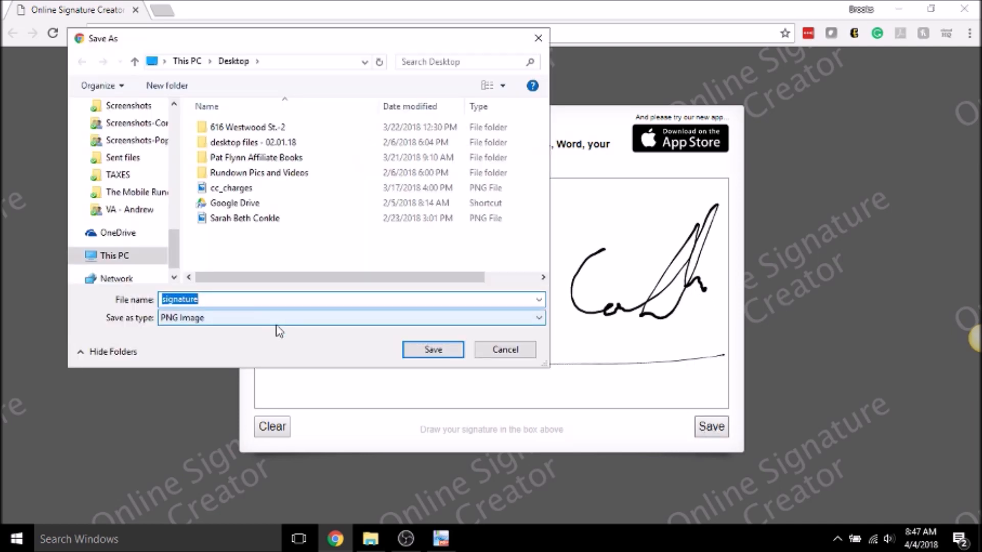
{"action": "type", "text": "Bro"}
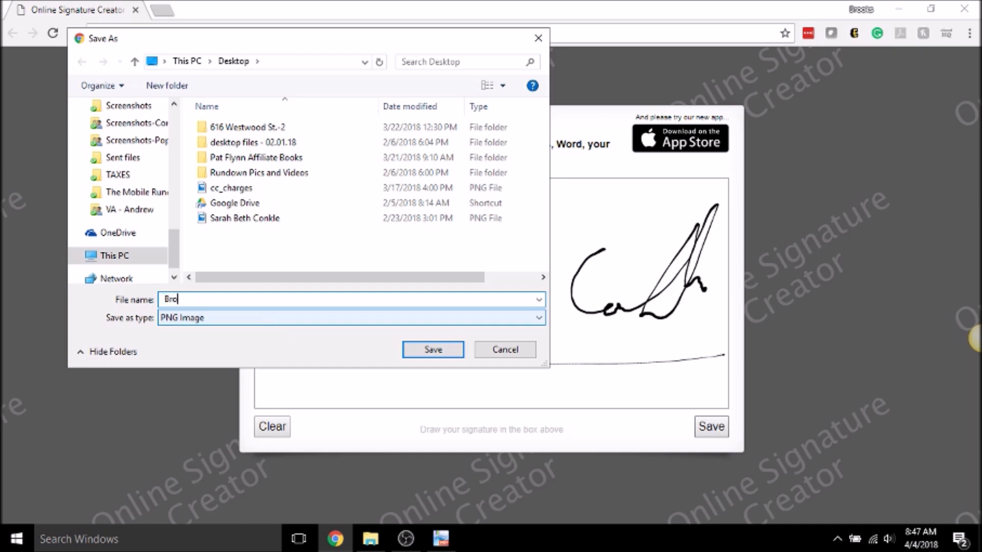
{"action": "left_click", "coordinate": [431, 349]}
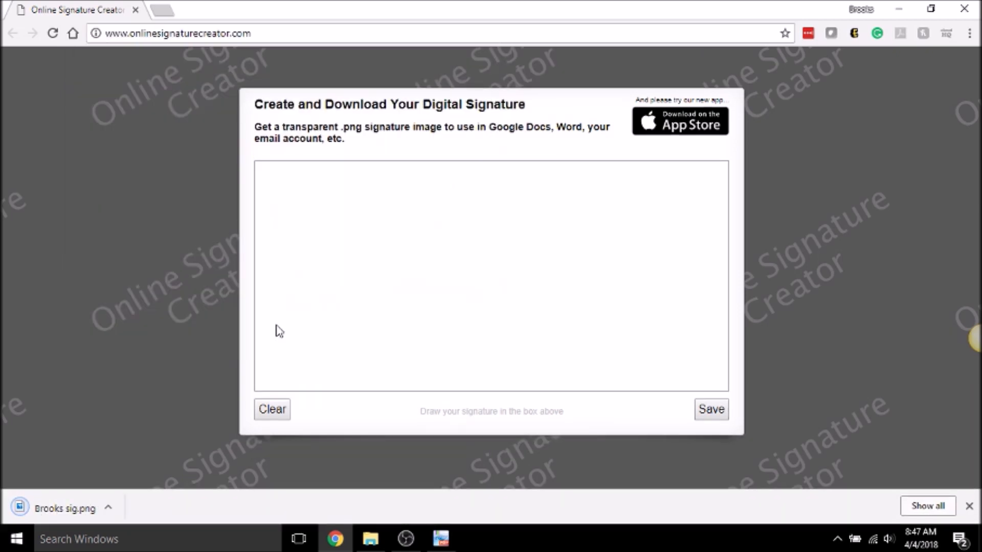
{"action": "mouse_move", "coordinate": [120, 436]}
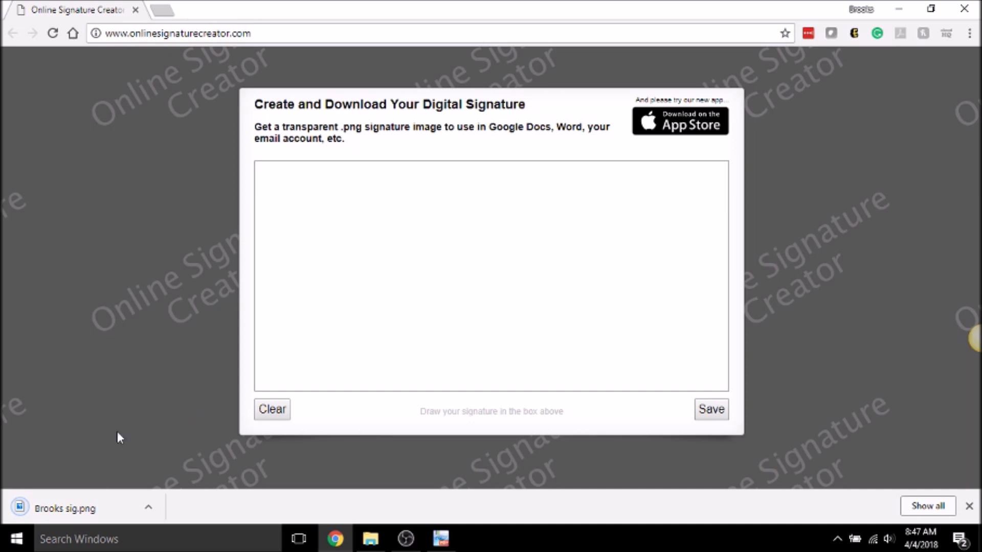
Return to the viewer and browse to the downloaded 'Brooks sig' PNG to add it to Signatures.
{"action": "left_click", "coordinate": [405, 539]}
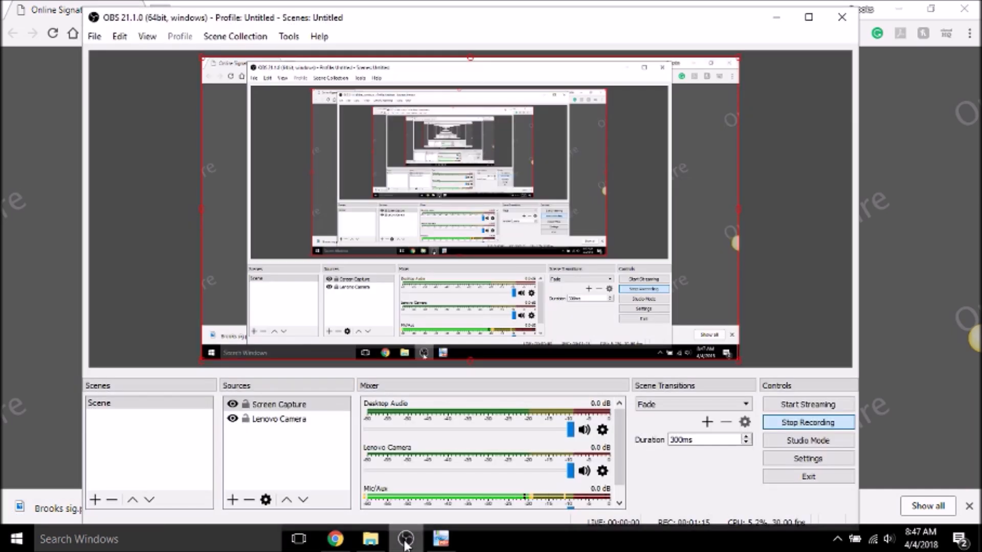
{"action": "left_click", "coordinate": [441, 539]}
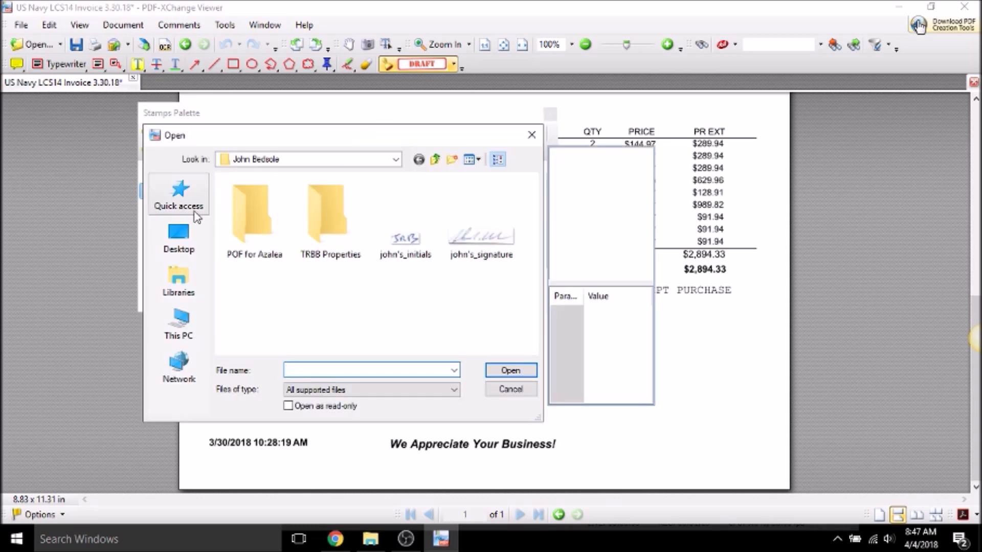
{"action": "left_click", "coordinate": [178, 238]}
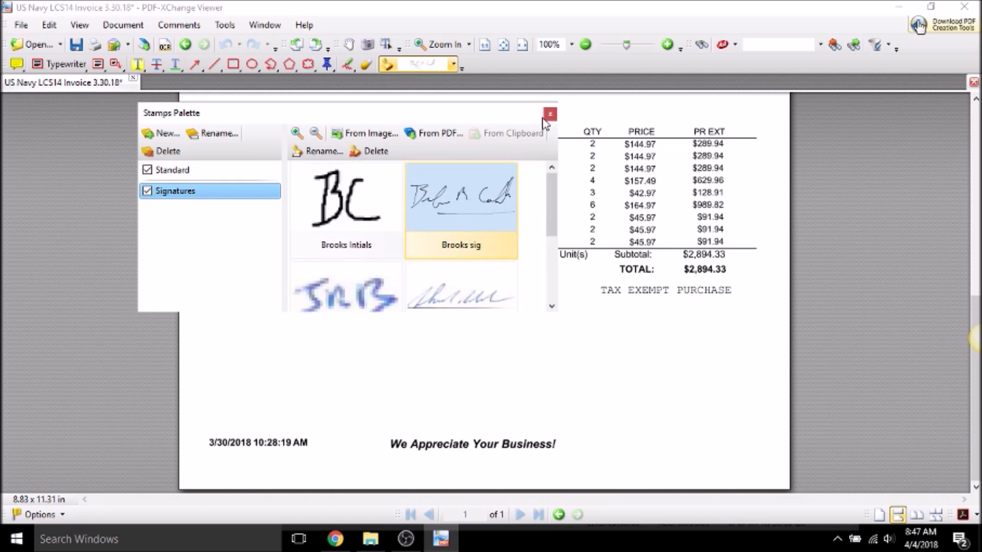
Close the Stamps Palette and drop the 'Brooks sig' stamp below the TAX EXEMPT PURCHASE line.
{"action": "left_click", "coordinate": [549, 113]}
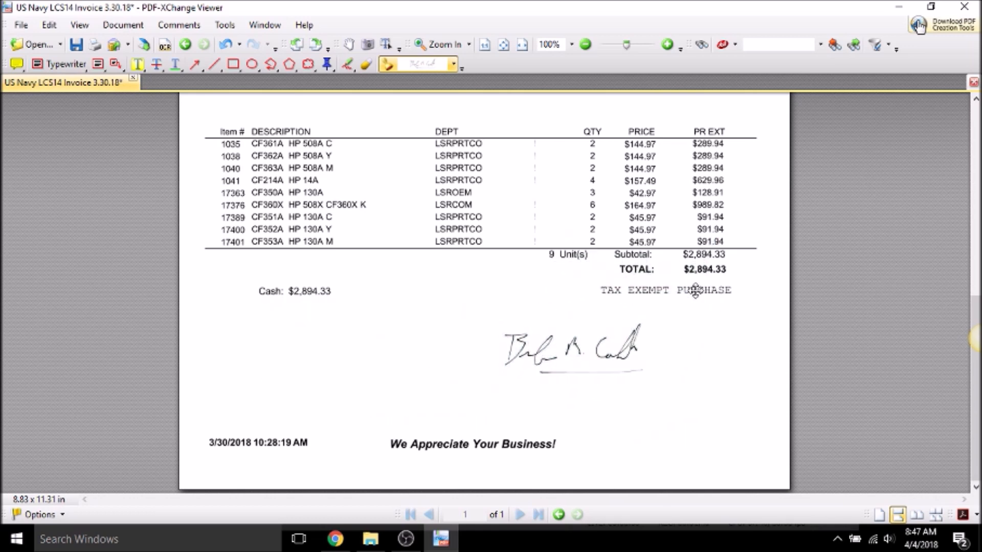
{"action": "mouse_move", "coordinate": [852, 253]}
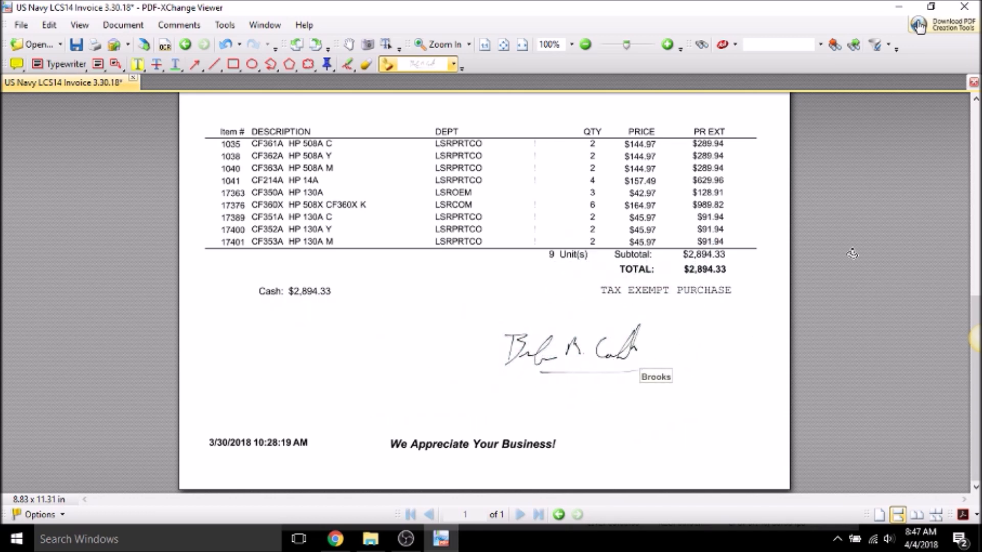
Print the signed invoice to the PrimoPDF printer, accepting the print-area warning.
{"action": "left_click", "coordinate": [21, 24]}
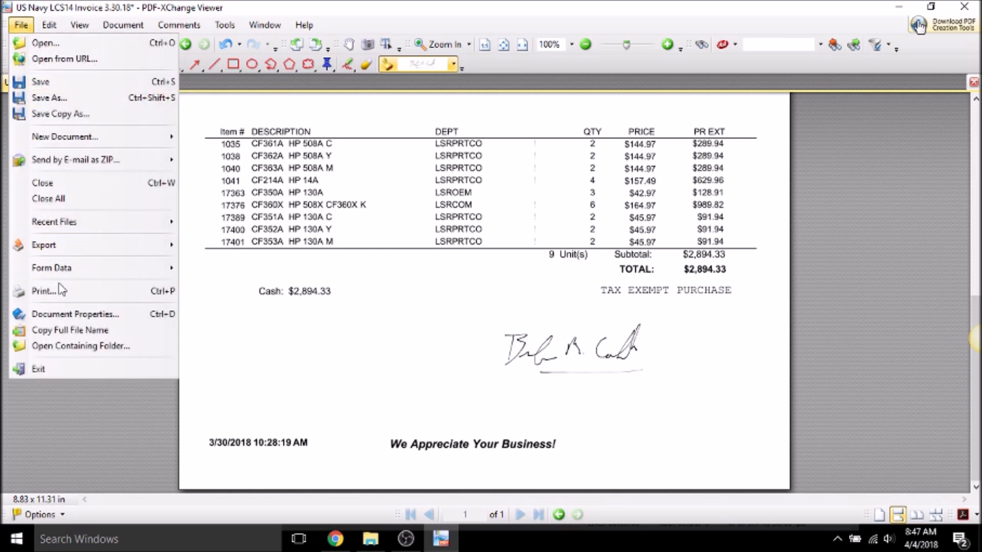
{"action": "left_click", "coordinate": [44, 290]}
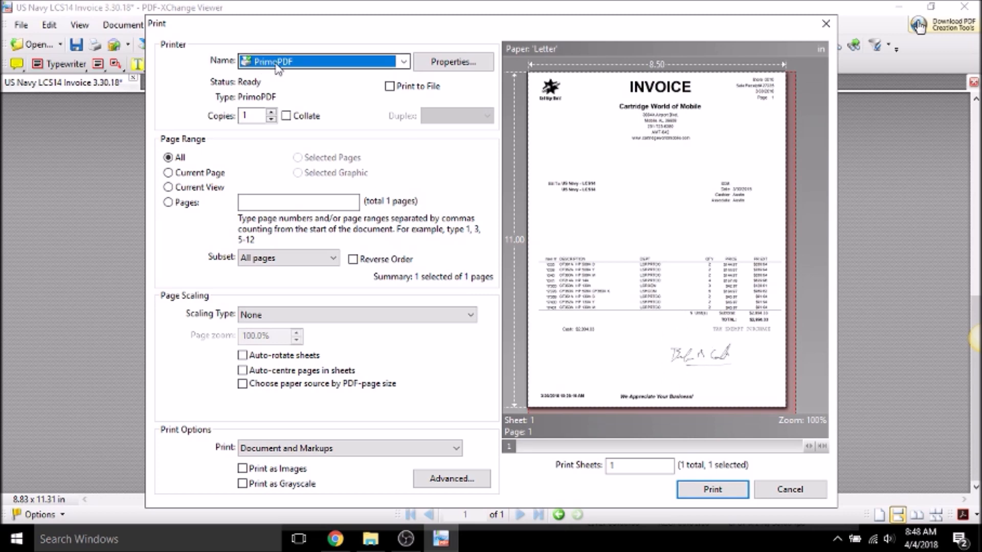
{"action": "left_click", "coordinate": [712, 489]}
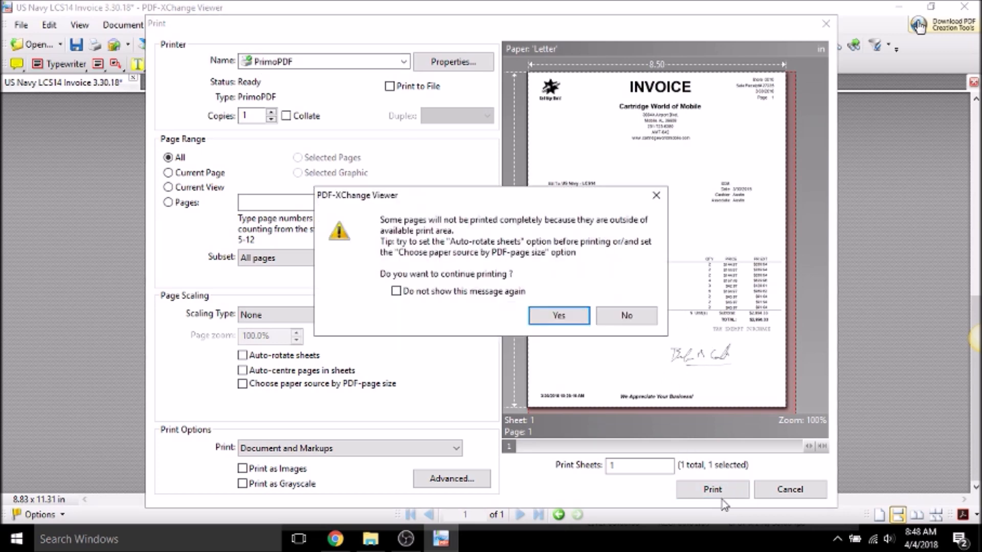
{"action": "left_click", "coordinate": [558, 314]}
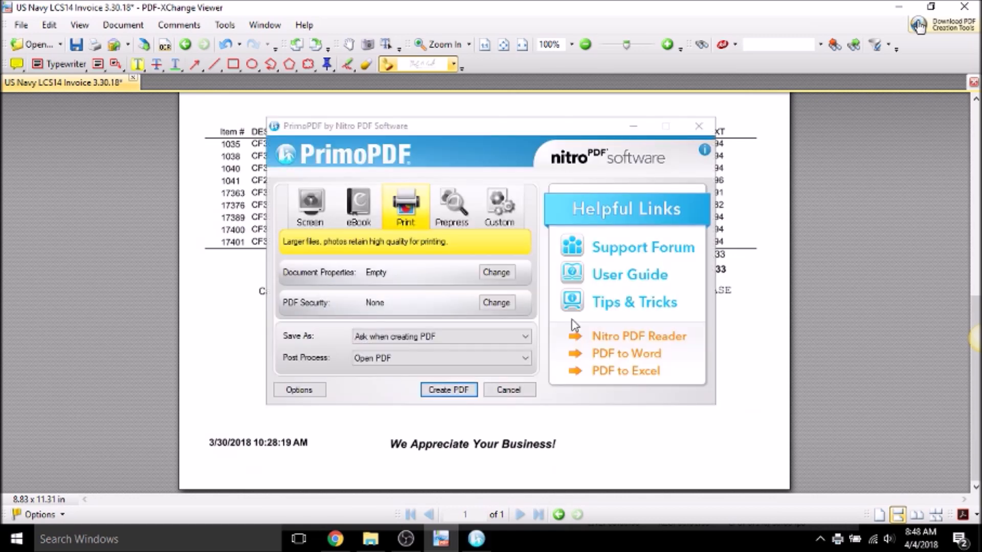
Create the PDF from the print job and save it to the Desktop.
{"action": "left_click", "coordinate": [448, 390]}
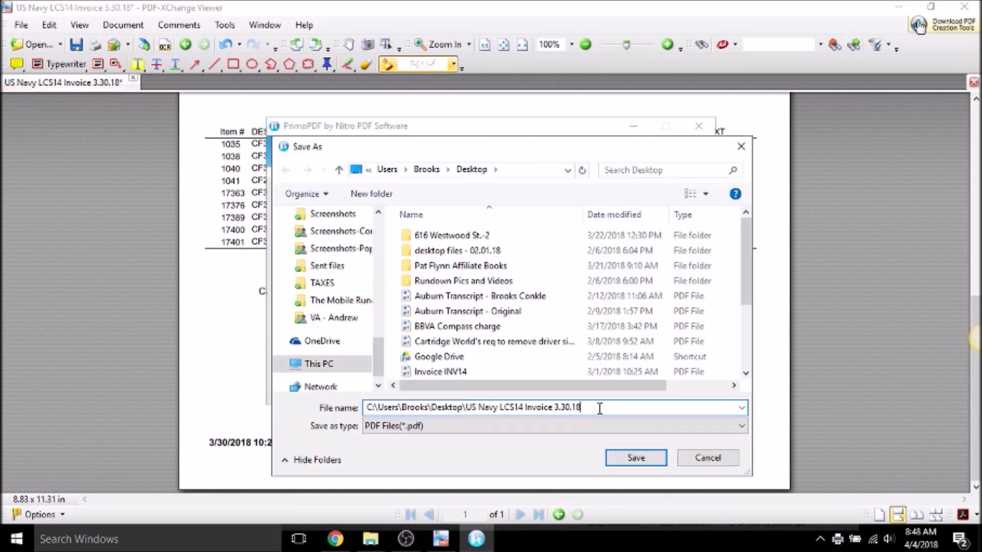
{"action": "left_click", "coordinate": [636, 457]}
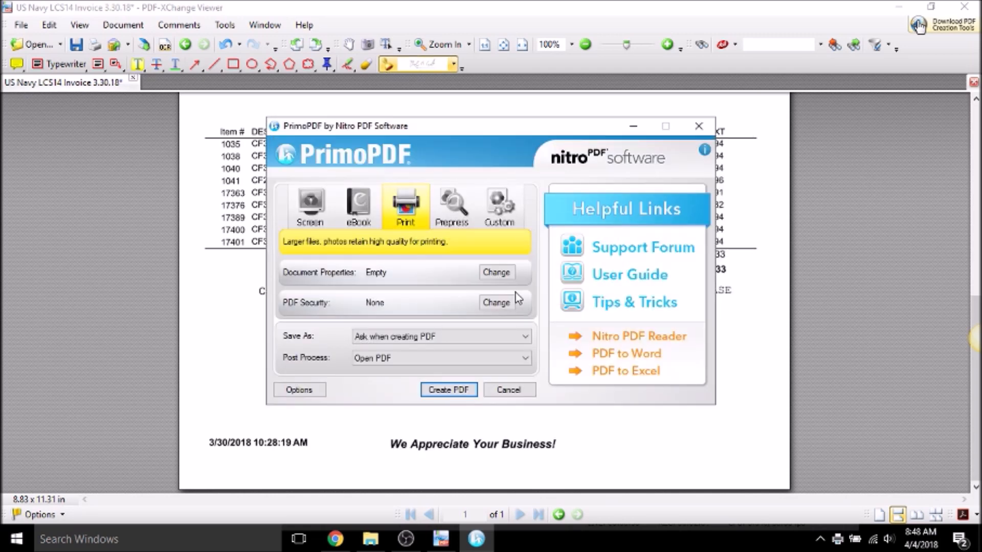
{"action": "left_click", "coordinate": [448, 390]}
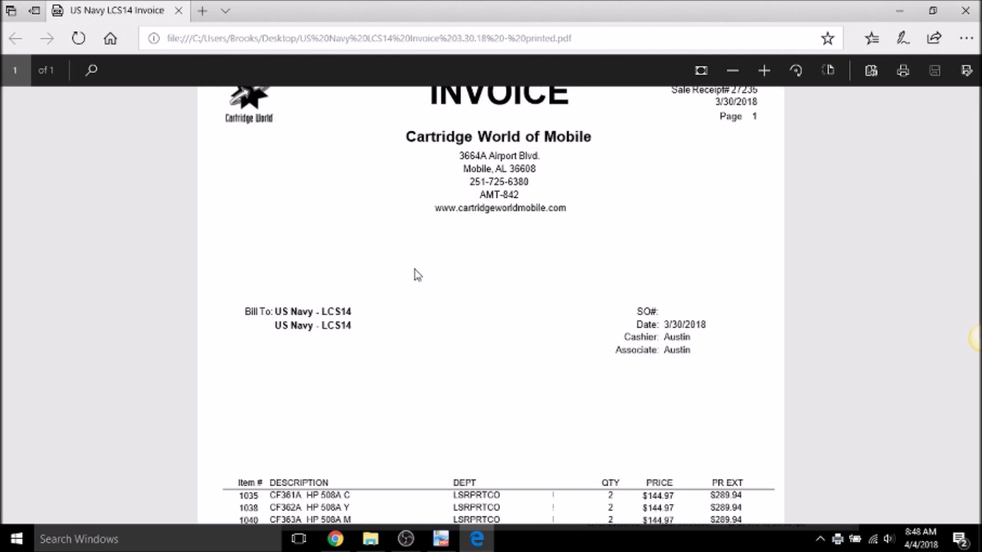
{"action": "scroll", "scroll_direction": "down", "scroll_amount": 3}
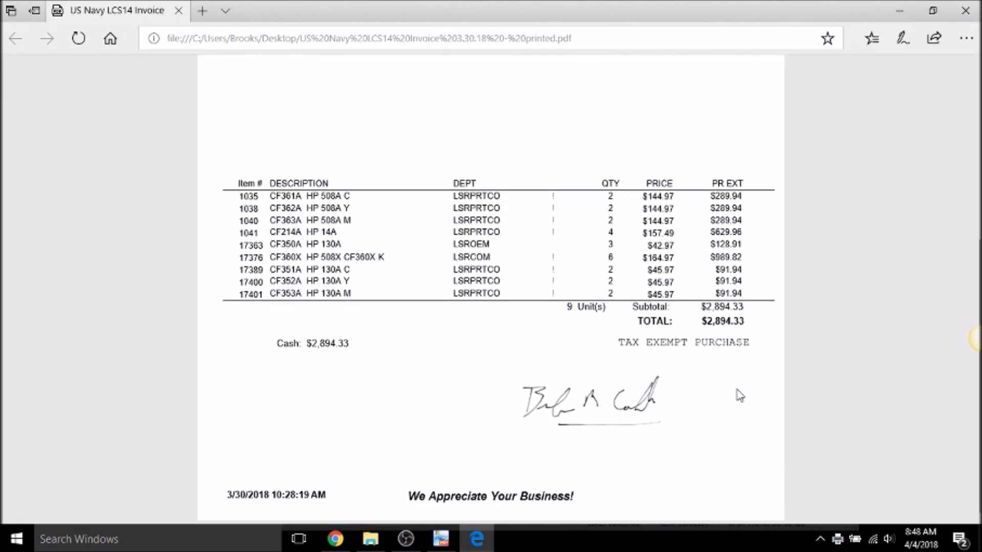
{"action": "mouse_move", "coordinate": [606, 380]}
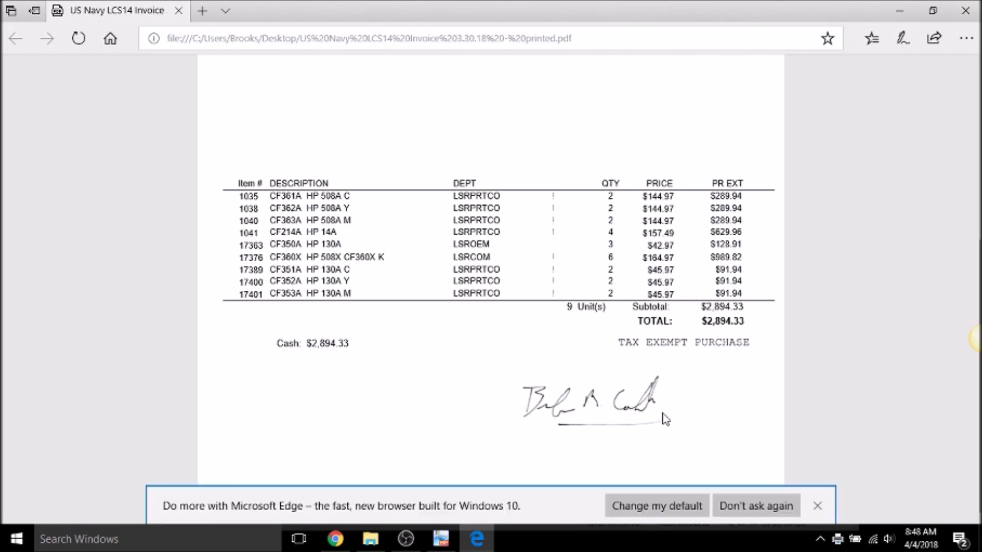
{"action": "mouse_move", "coordinate": [589, 175]}
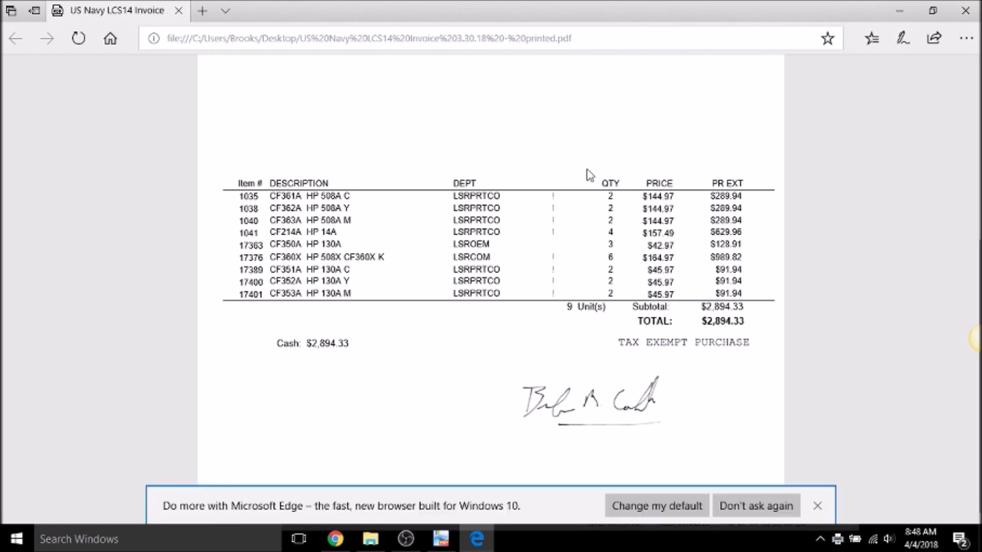